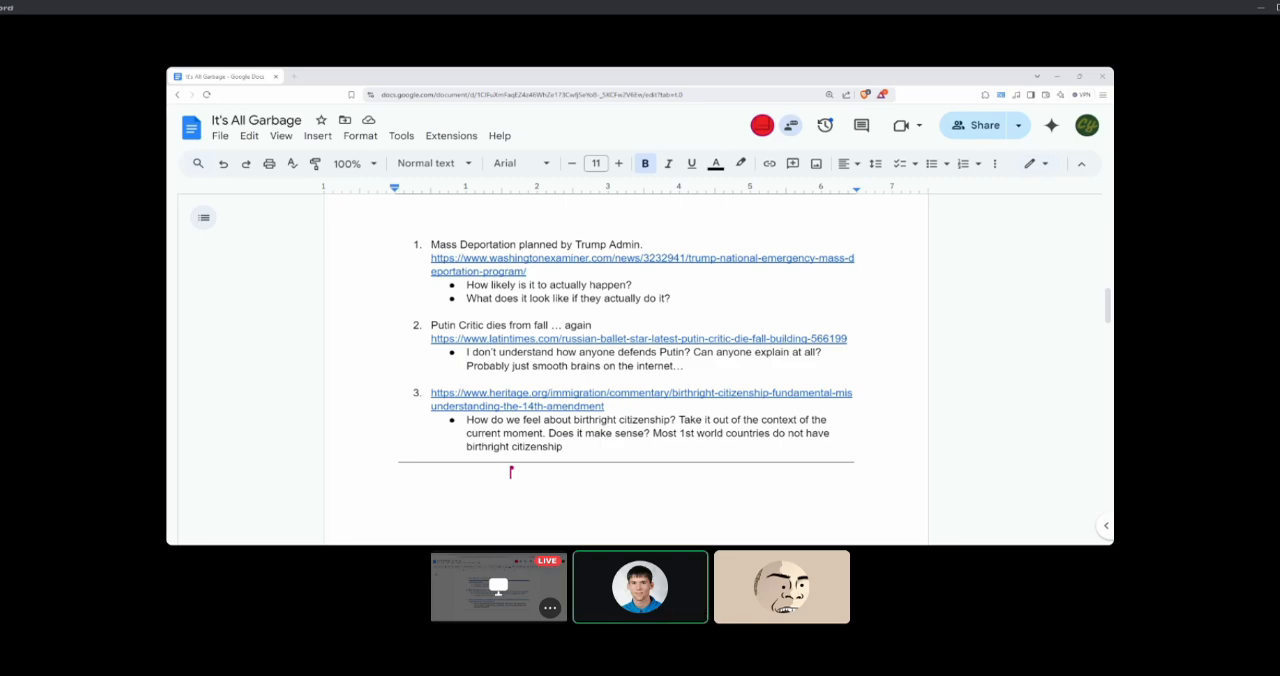
click(781, 587)
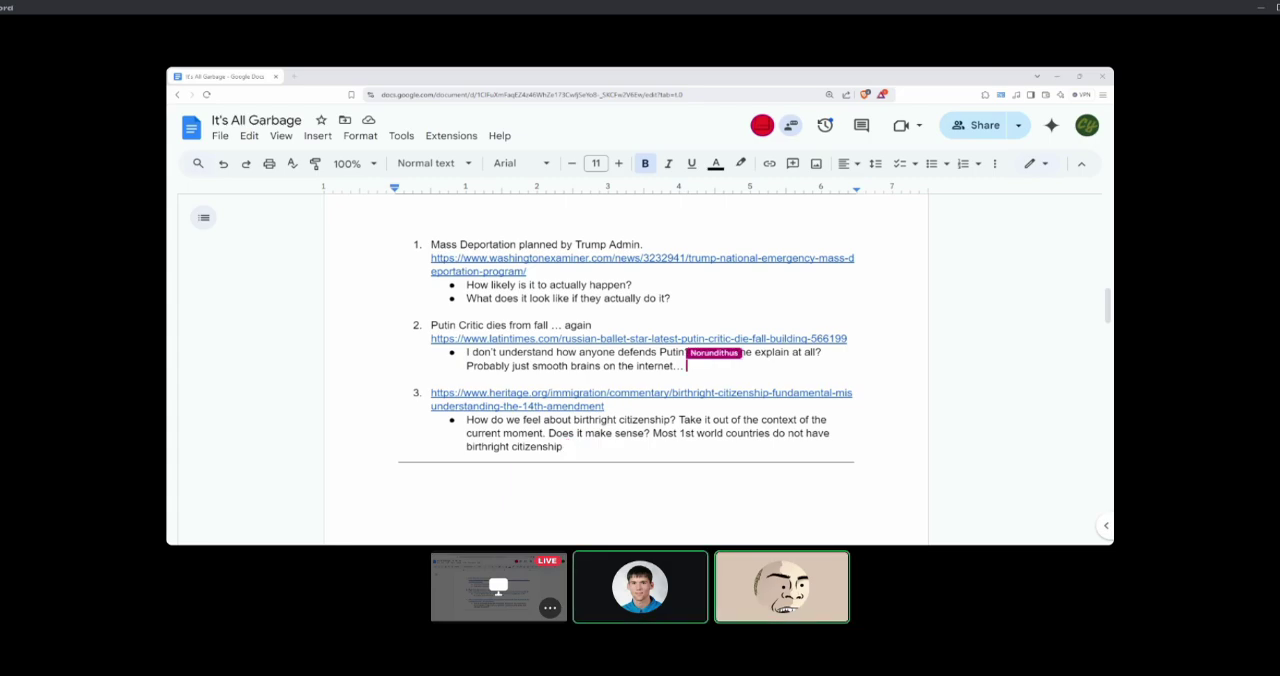
click(674, 298)
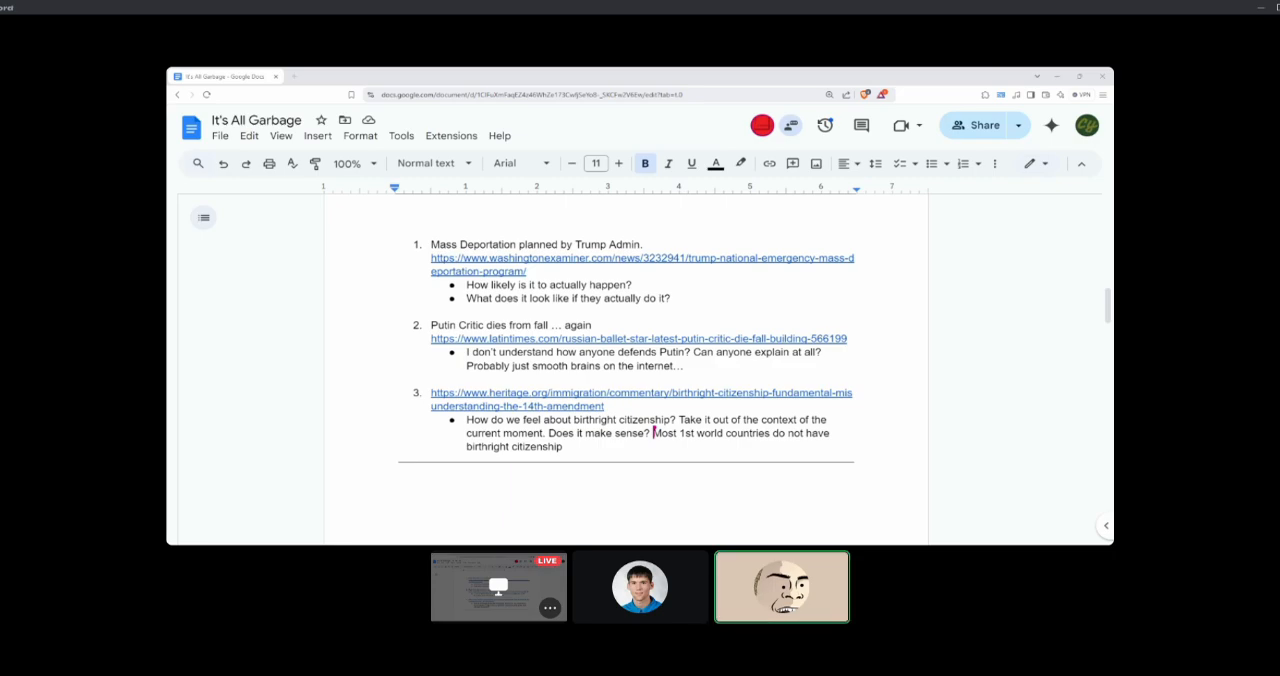
click(639, 587)
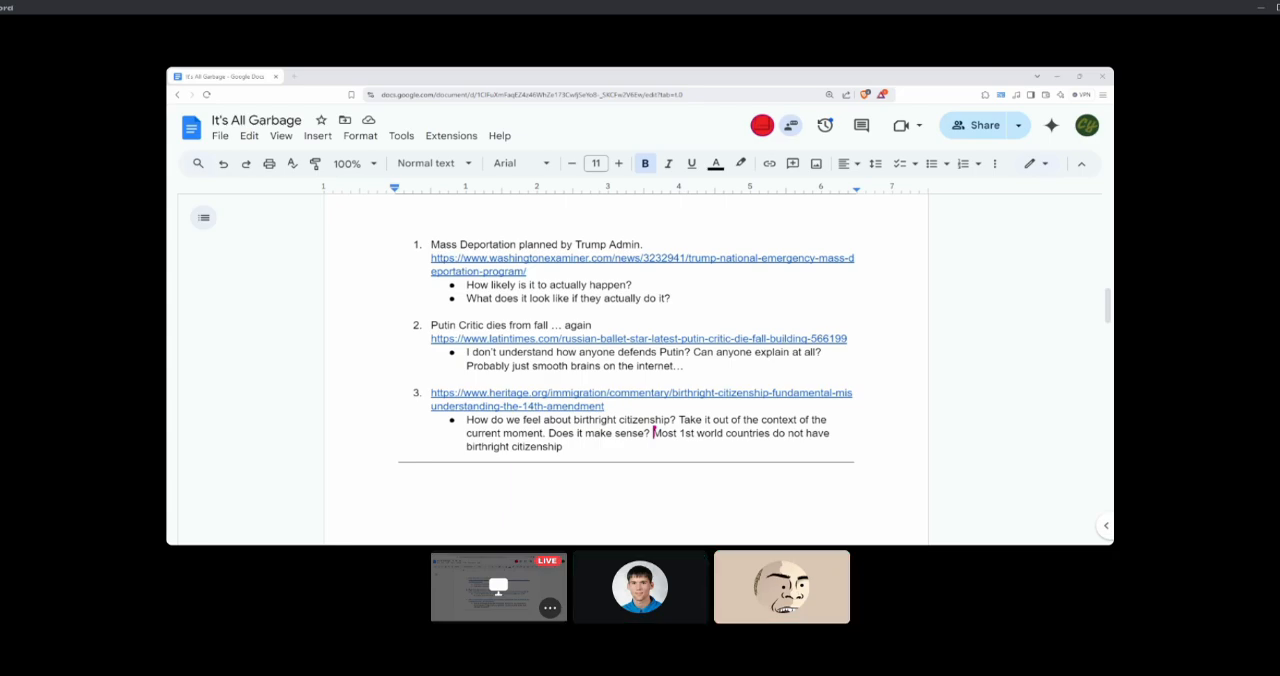
click(781, 586)
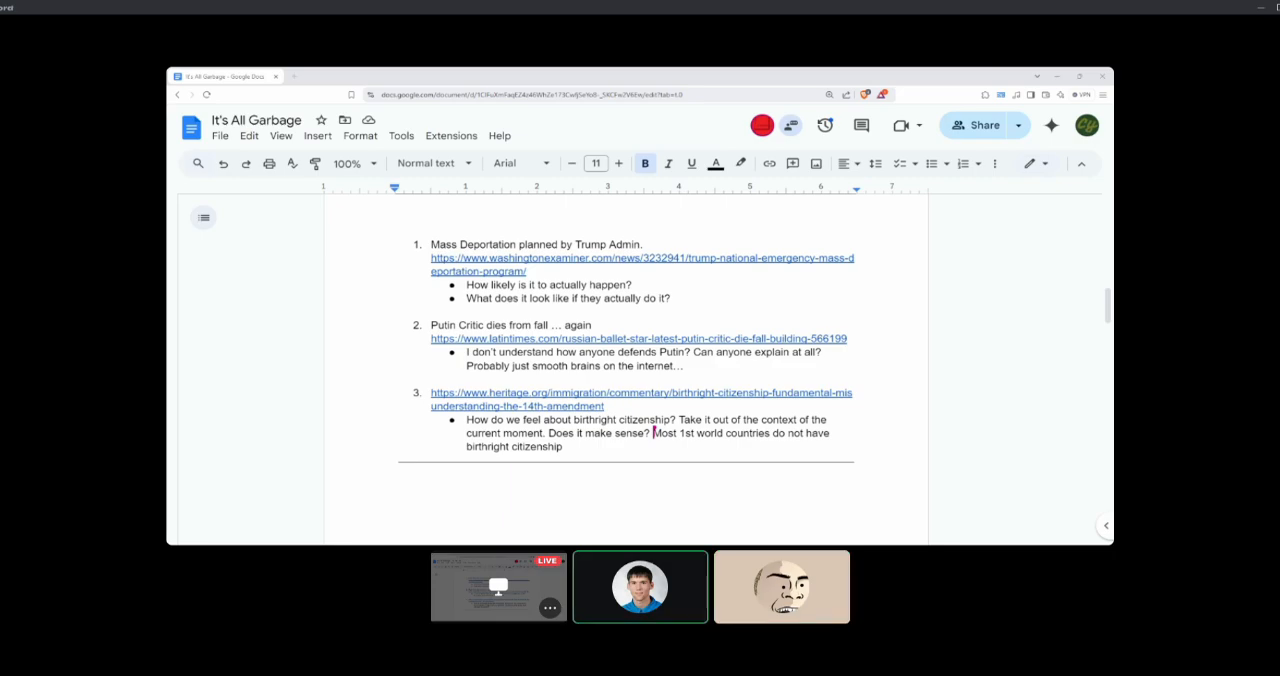
click(781, 587)
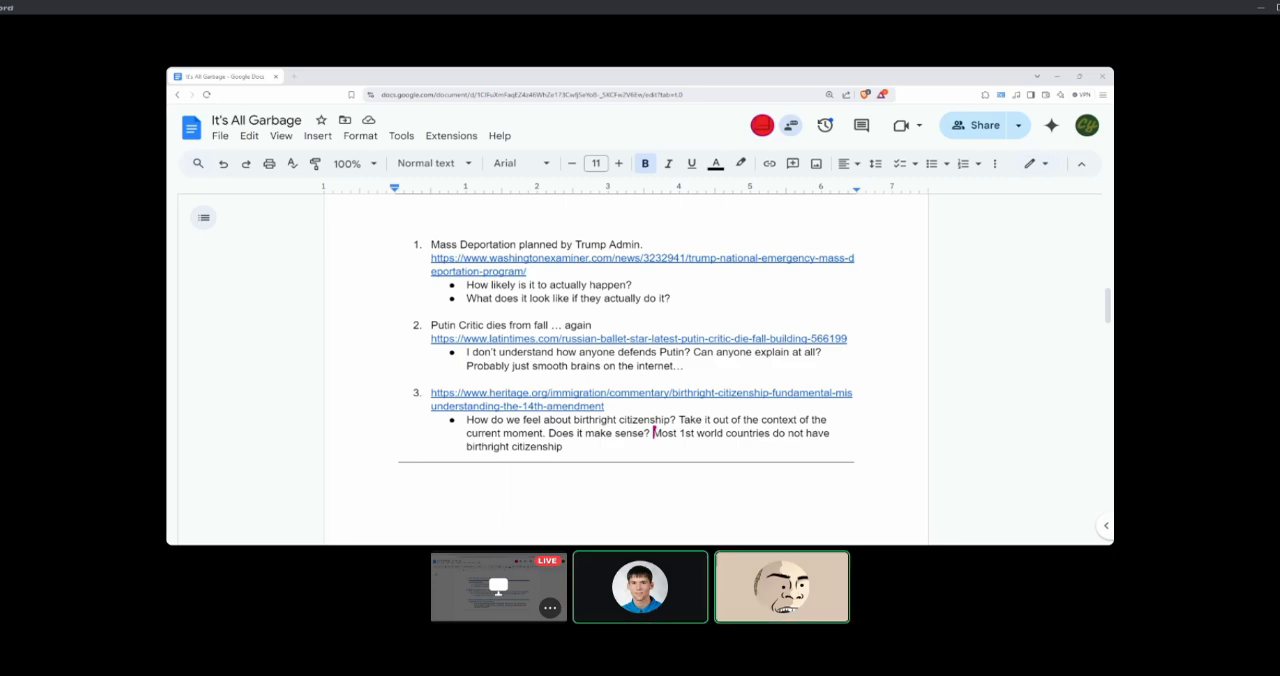